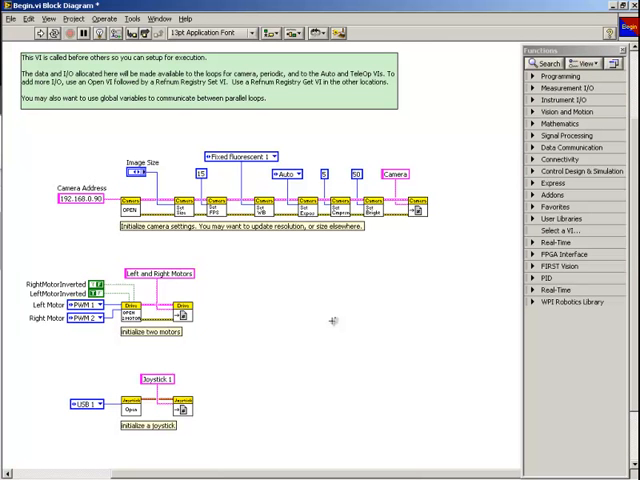
{"action": "mouse_move", "coordinate": [332, 320]}
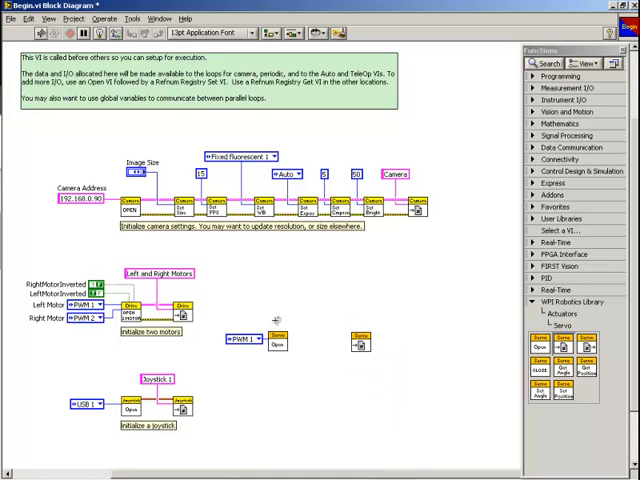
Place a RefNum Registry Set node beside the Servo Open node in Begin
{"action": "left_click", "coordinate": [244, 338]}
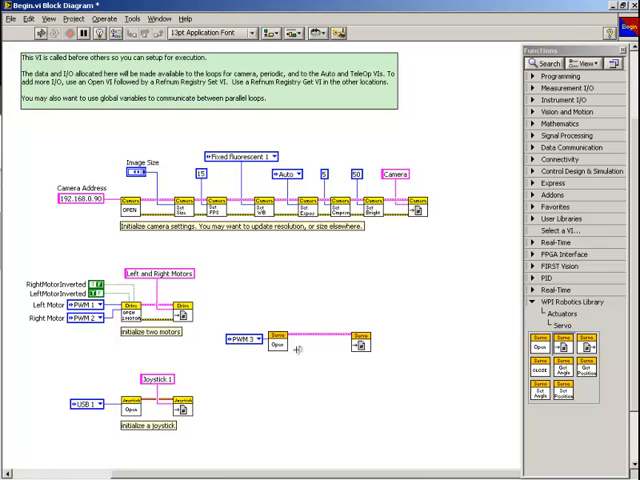
{"action": "mouse_move", "coordinate": [284, 348]}
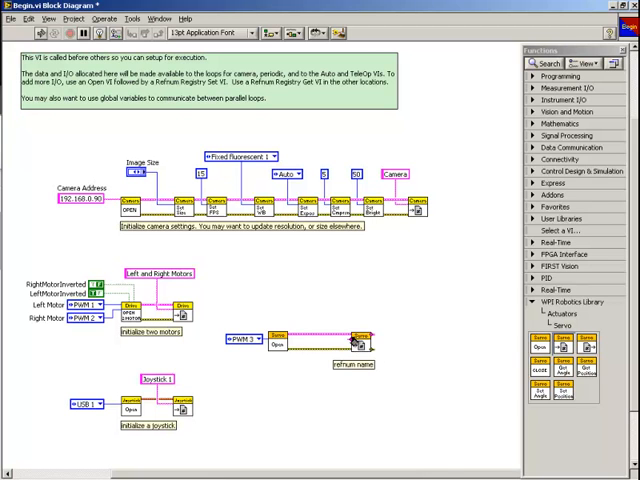
Create a string constant 'Servo' on the registry name terminal
{"action": "right_click", "coordinate": [356, 336]}
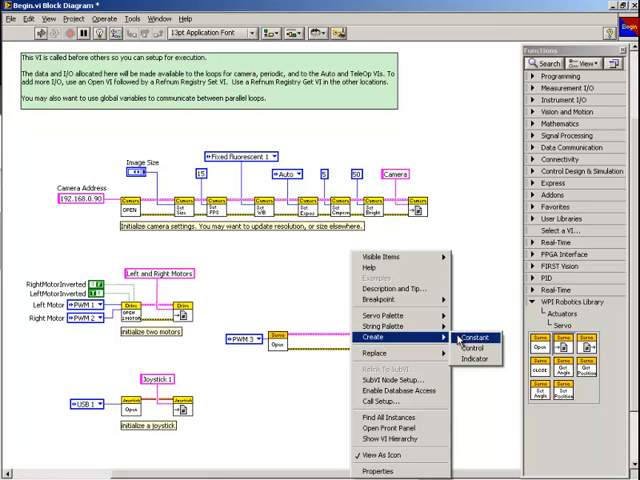
{"action": "left_click", "coordinate": [476, 336]}
{"action": "type", "text": "My Servo RefNum"}
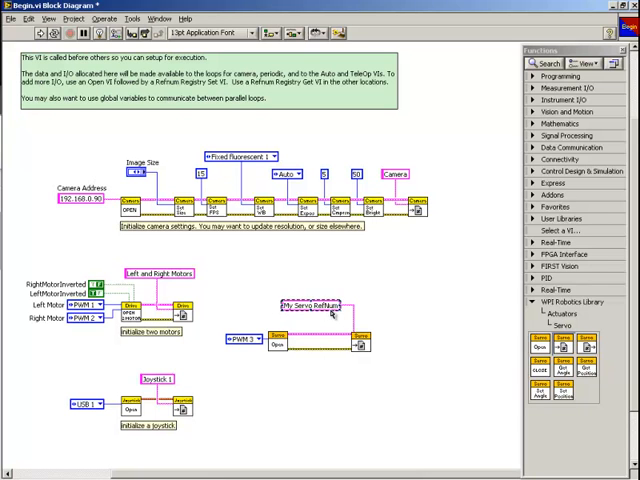
{"action": "left_click", "coordinate": [310, 304]}
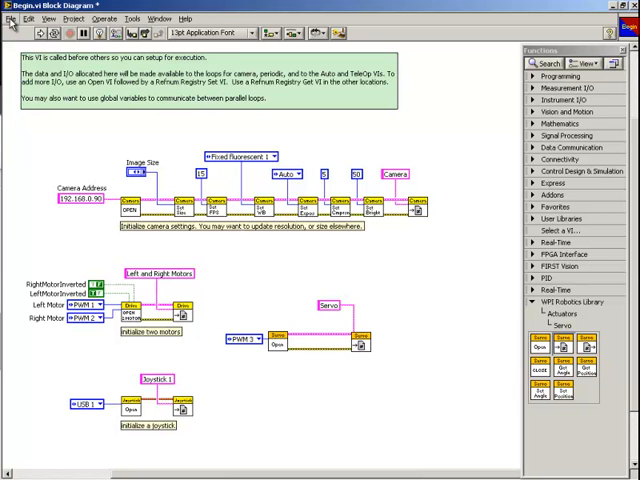
Start opening another VI from the File menu to reach Finish.vi
{"action": "left_click", "coordinate": [10, 18]}
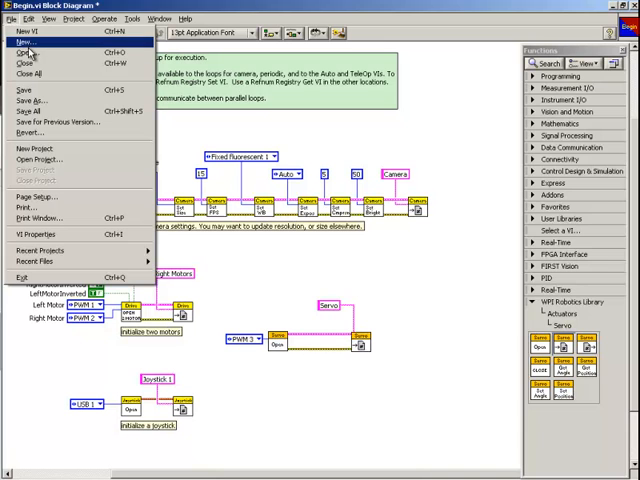
{"action": "left_click", "coordinate": [30, 52]}
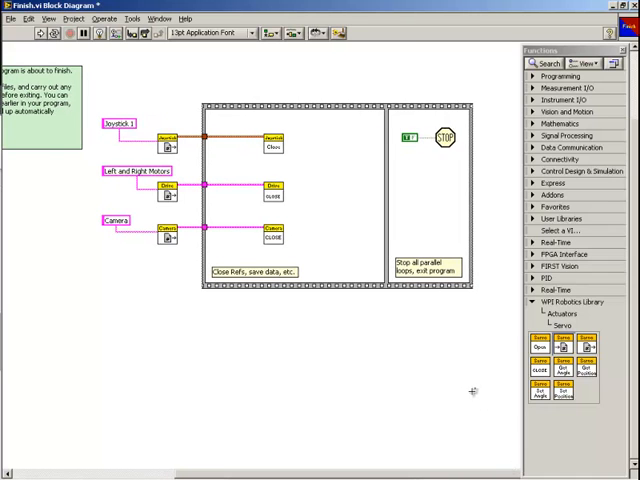
{"action": "mouse_move", "coordinate": [334, 302]}
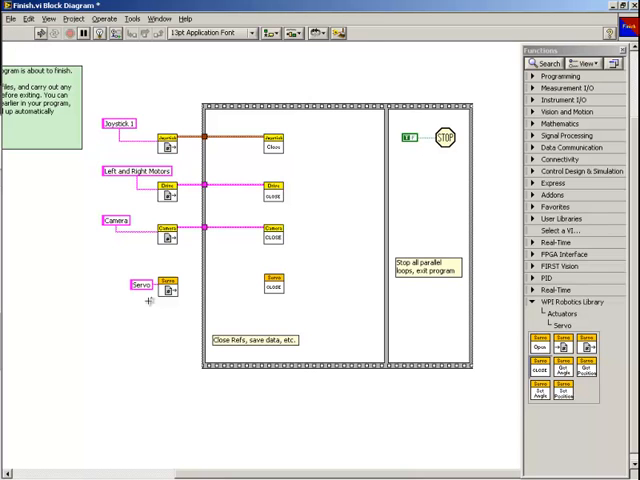
{"action": "mouse_move", "coordinate": [170, 290]}
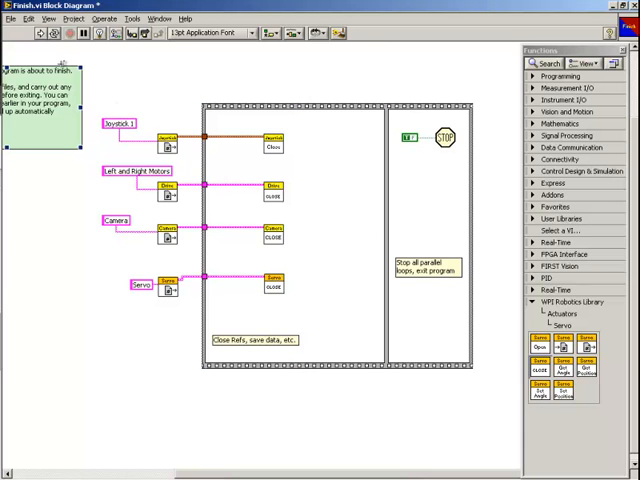
Open Teleop.vi from the robot project folder via File > Open
{"action": "left_click", "coordinate": [12, 18]}
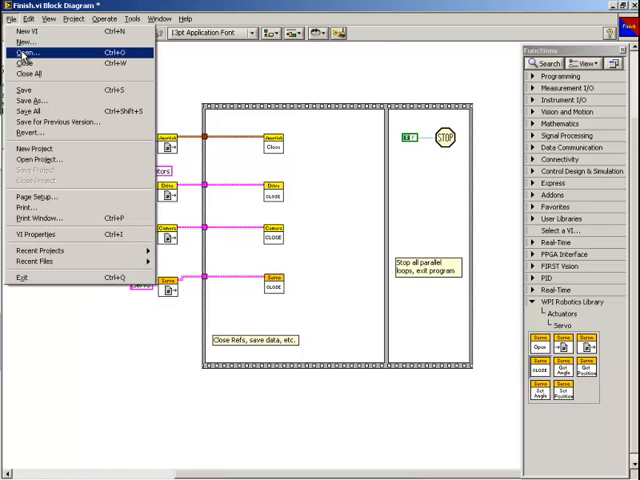
{"action": "left_click", "coordinate": [22, 52]}
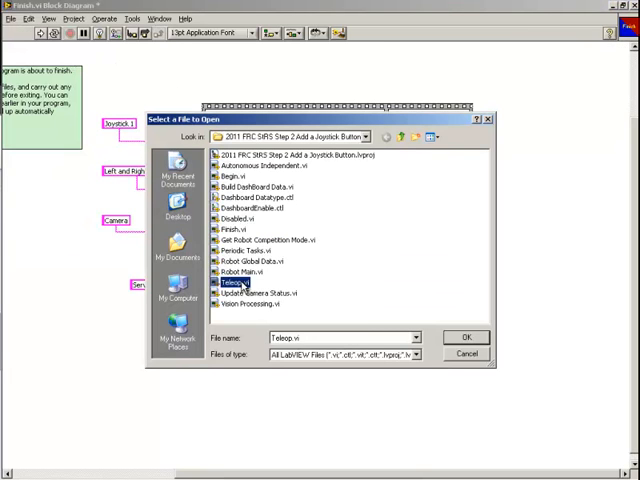
{"action": "left_click", "coordinate": [466, 336]}
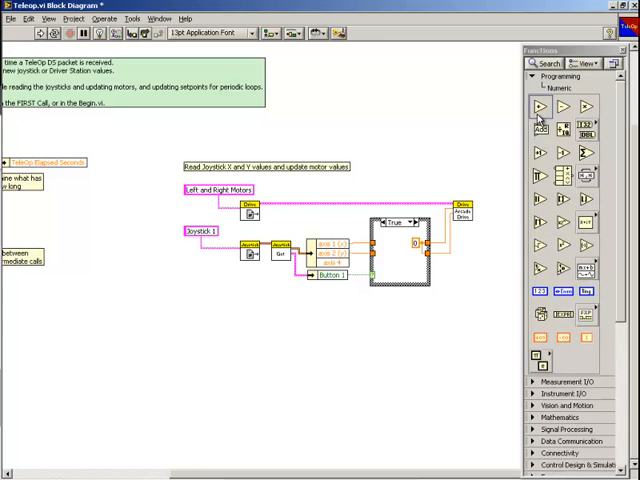
{"action": "mouse_move", "coordinate": [476, 232]}
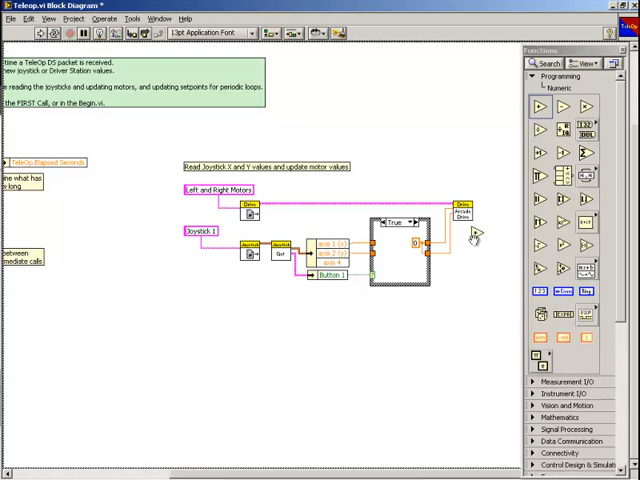
{"action": "mouse_move", "coordinate": [362, 316]}
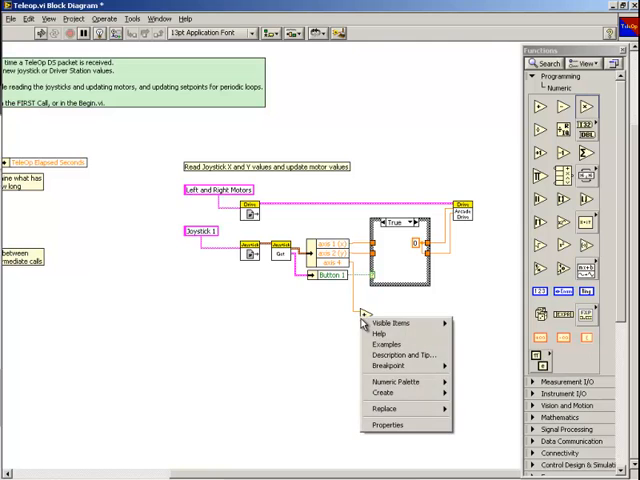
{"action": "mouse_move", "coordinate": [384, 392]}
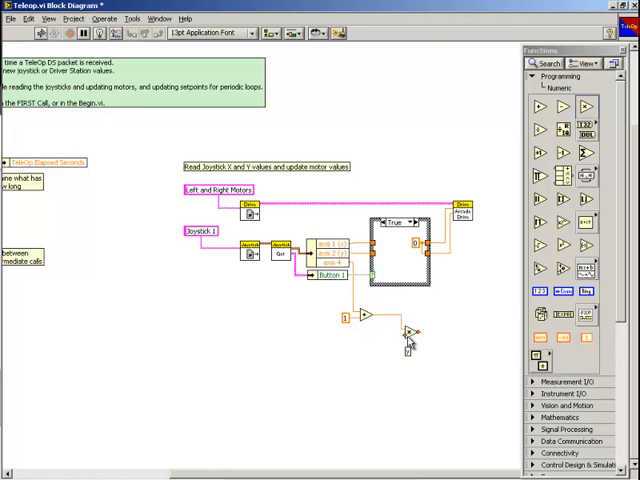
Create an input constant on the scaling arithmetic node below the joystick loop
{"action": "right_click", "coordinate": [410, 332]}
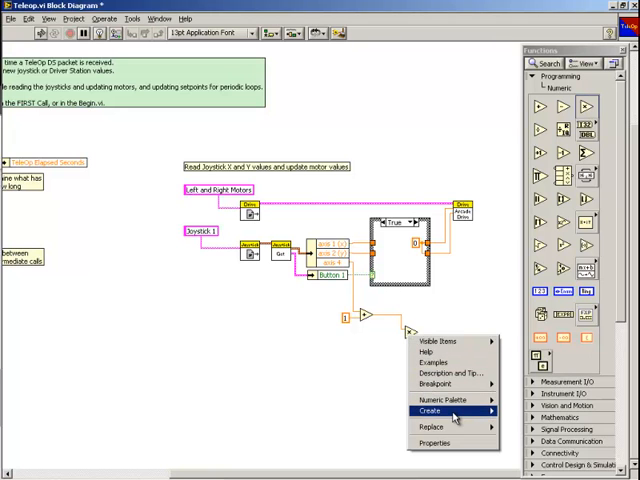